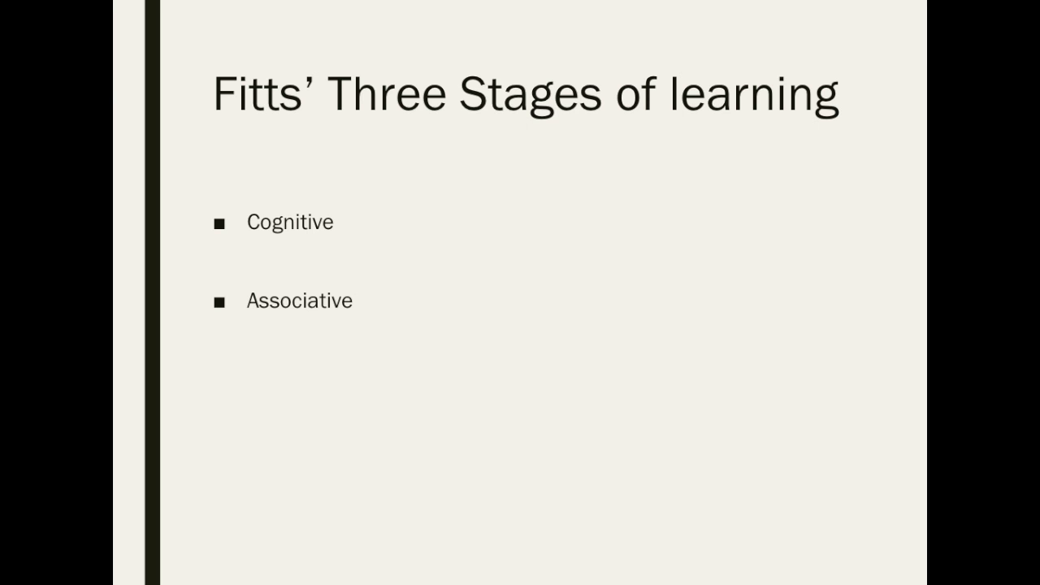
Advance from the Fitts' Three Stages slide to the Feedback slide's Augmented feedback bullet
key("right")
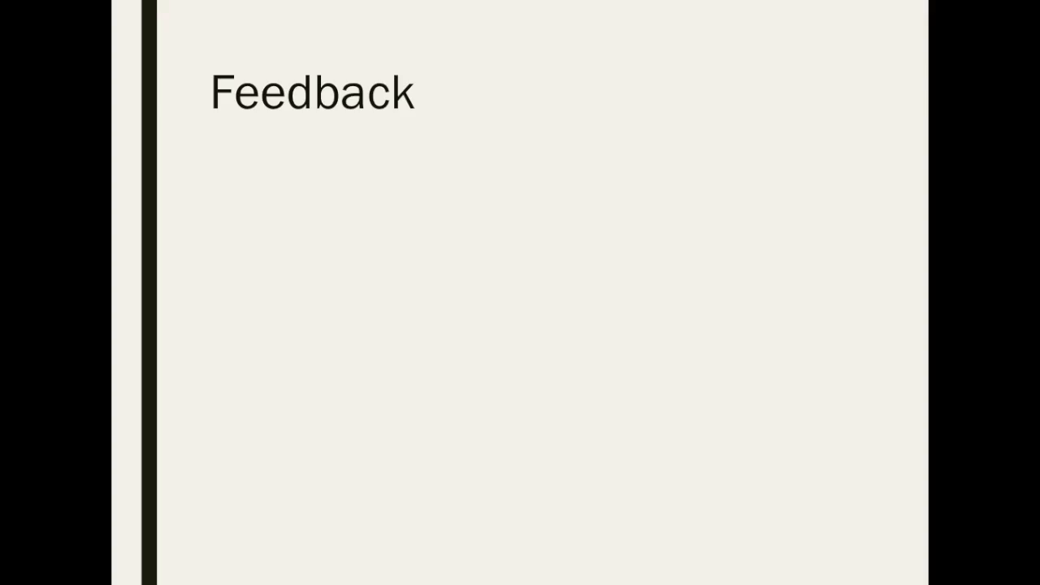
key("right")
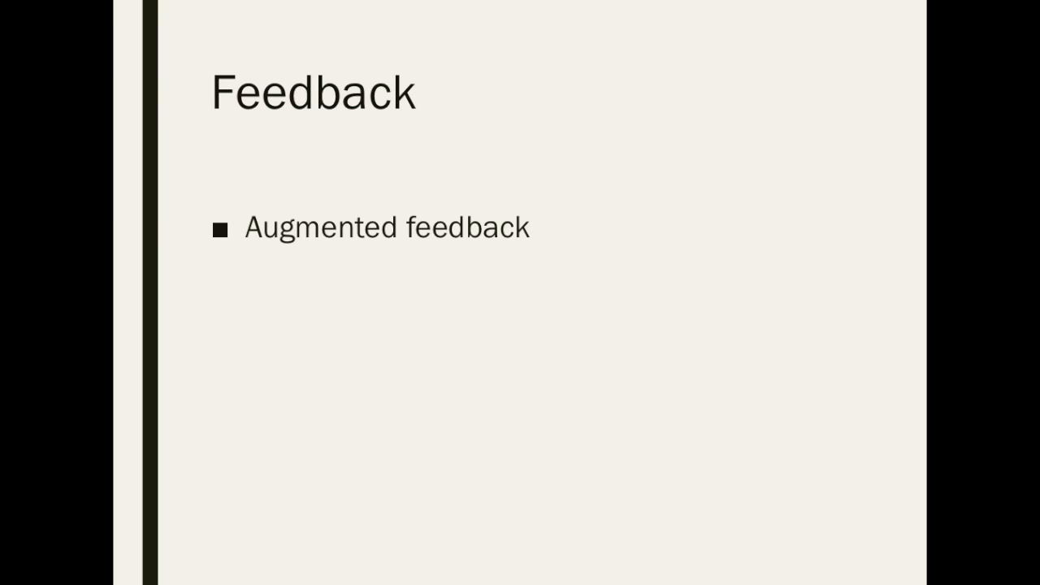